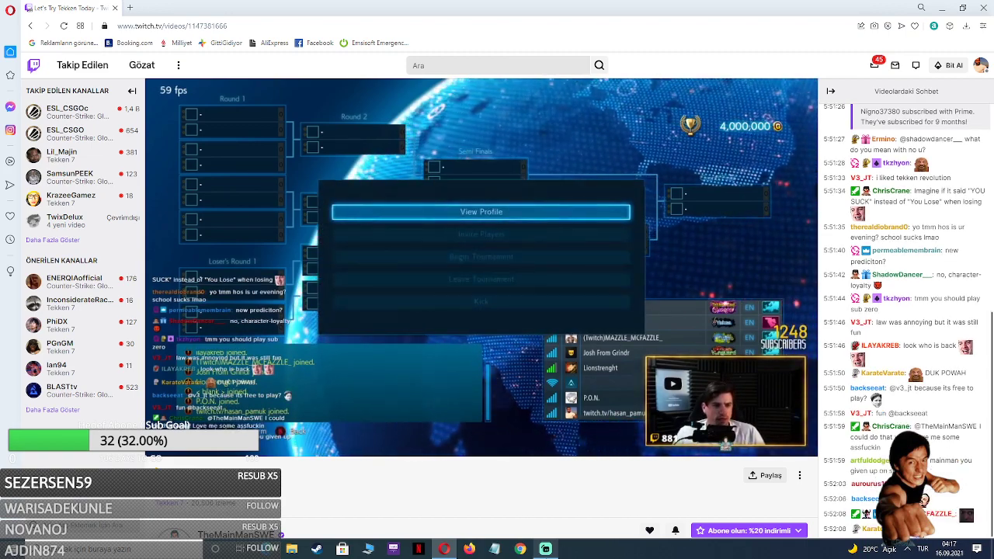
click(480, 301)
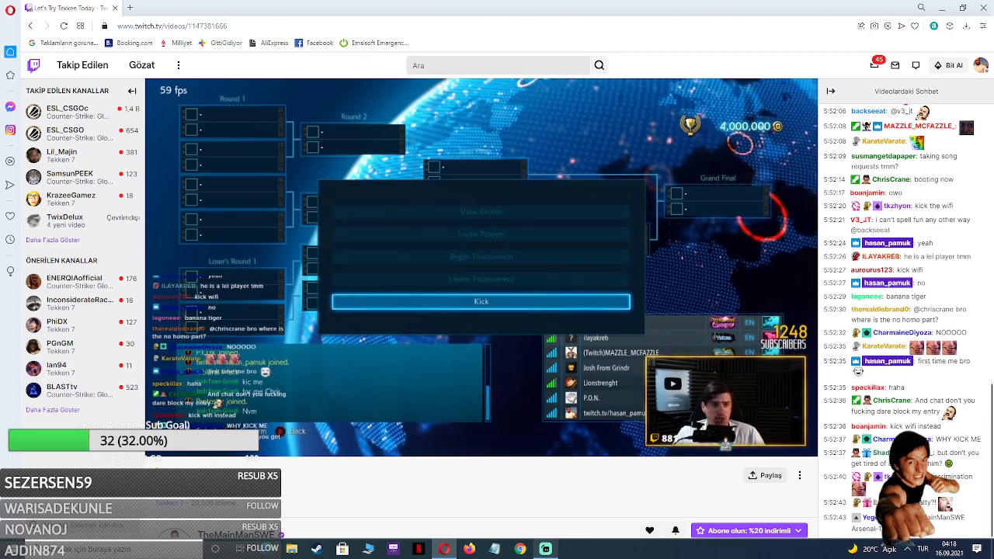
click(481, 301)
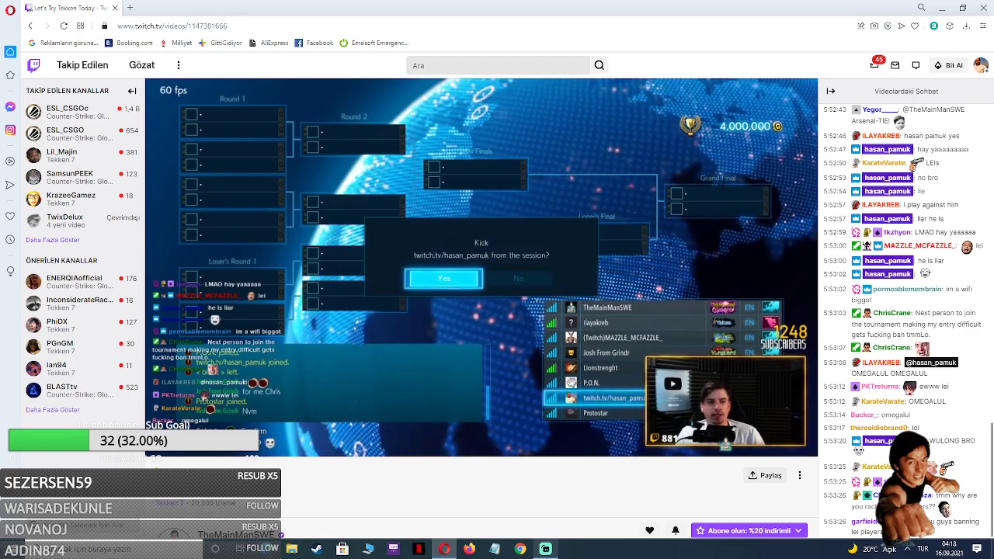
click(442, 278)
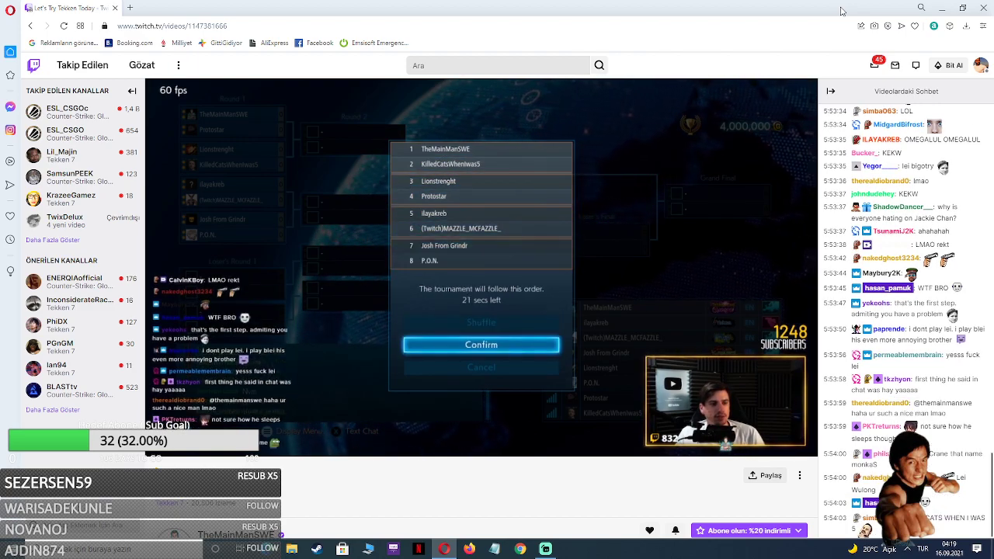
click(480, 344)
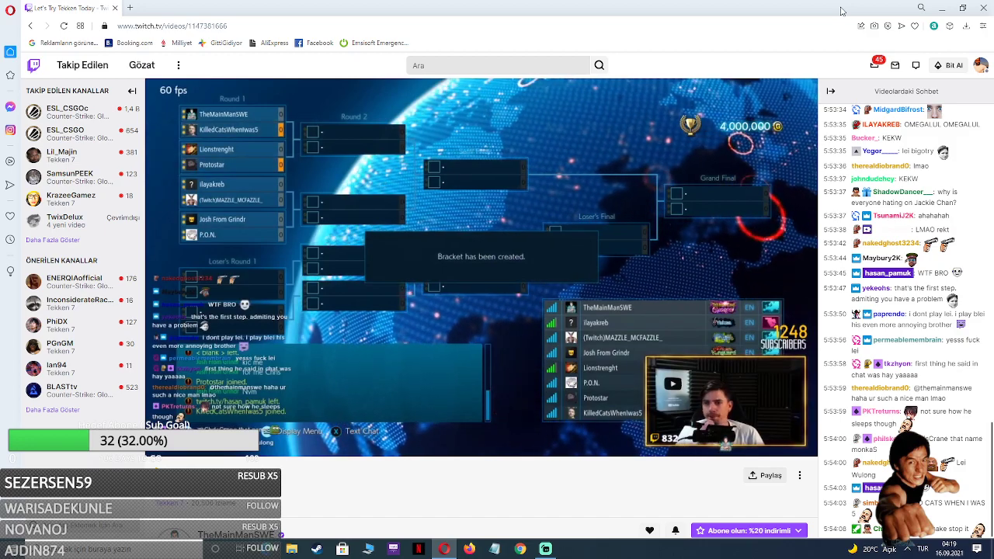